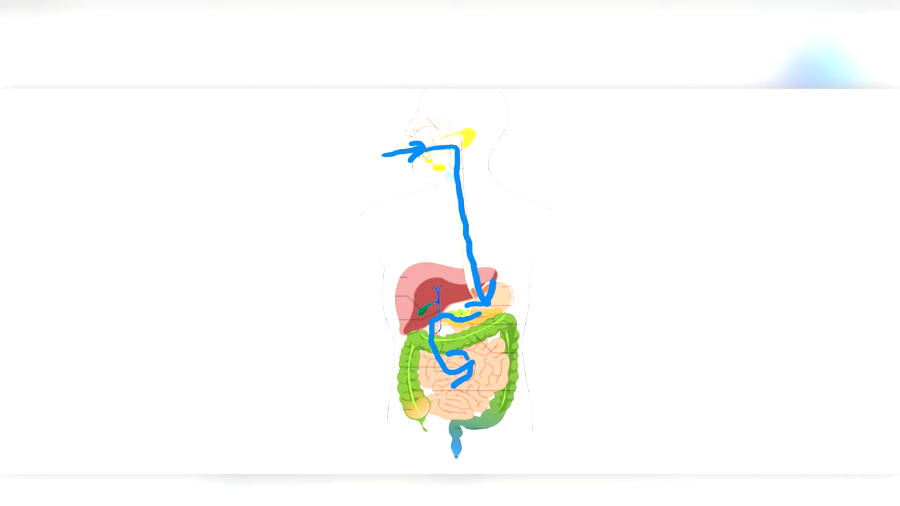
# Add the typed label 'poison' to the left of the body diagram.
pyautogui.click(175, 160)
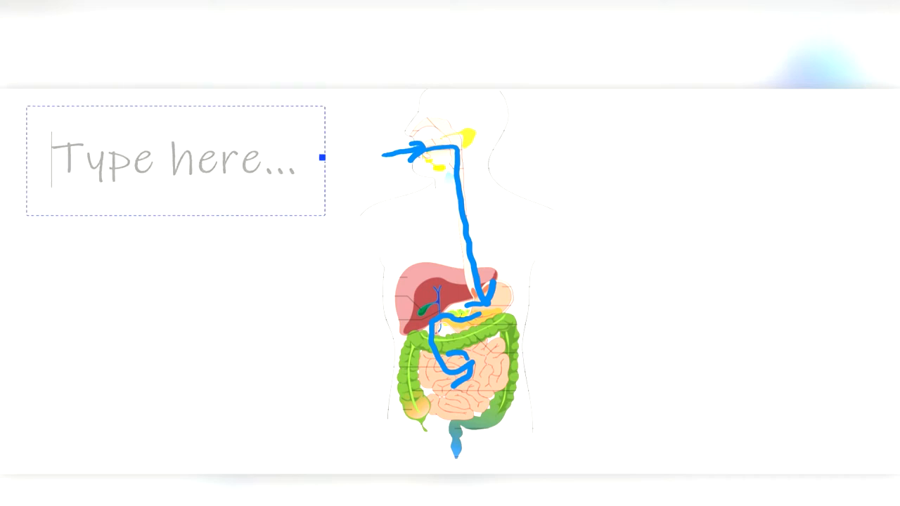
pyautogui.write('poiso')
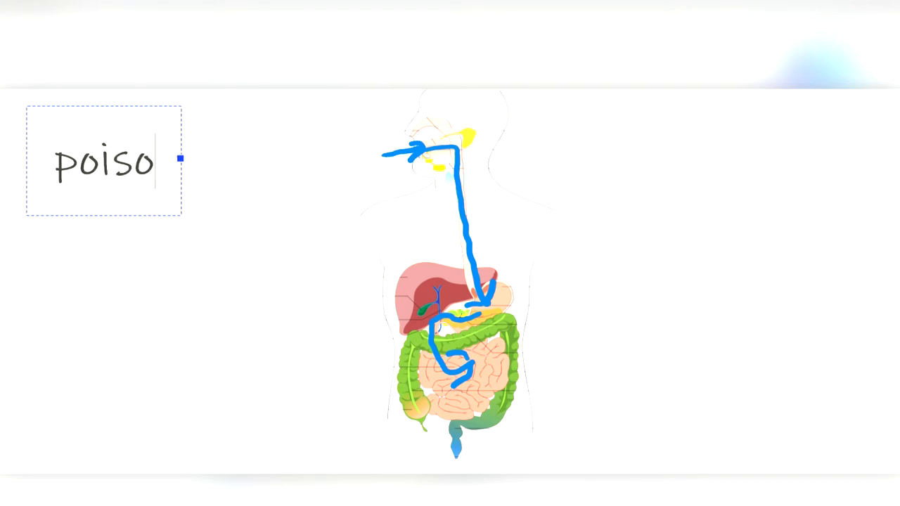
pyautogui.write('n')
pyautogui.write('Slows')
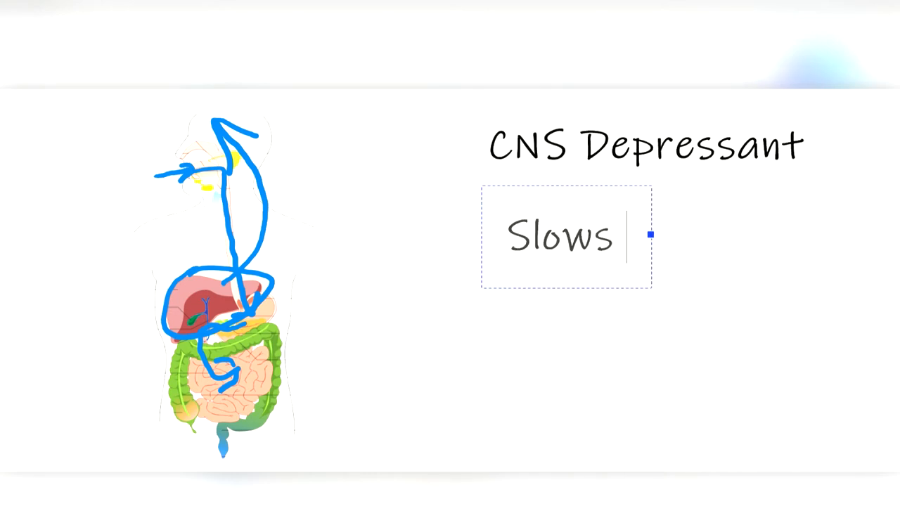
# Type 'Down', 'BUZZ' and 'Dopamine' under the CNS Depressant heading.
pyautogui.write('Down')
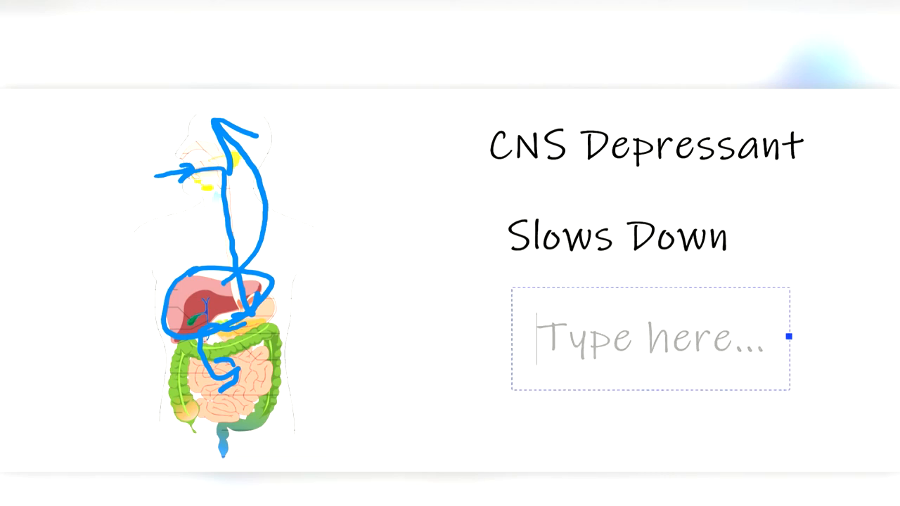
pyautogui.write('BUZZ')
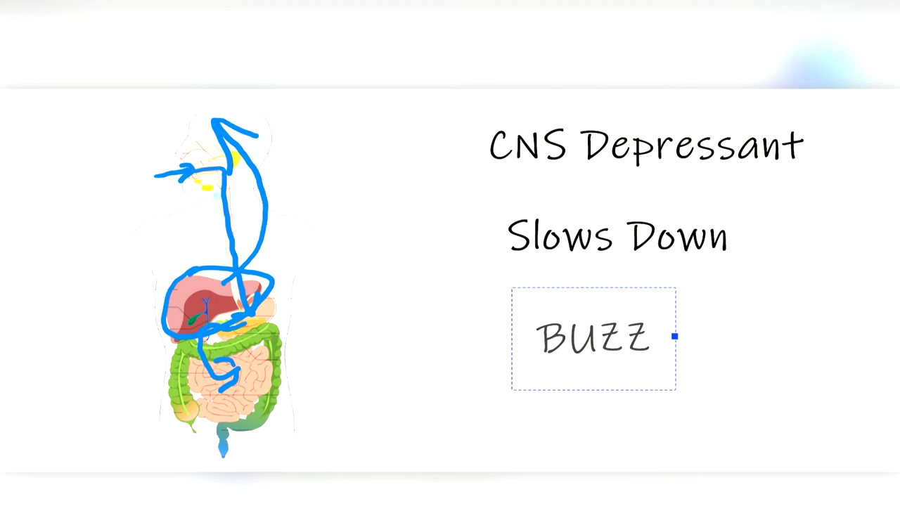
pyautogui.write('Dopam')
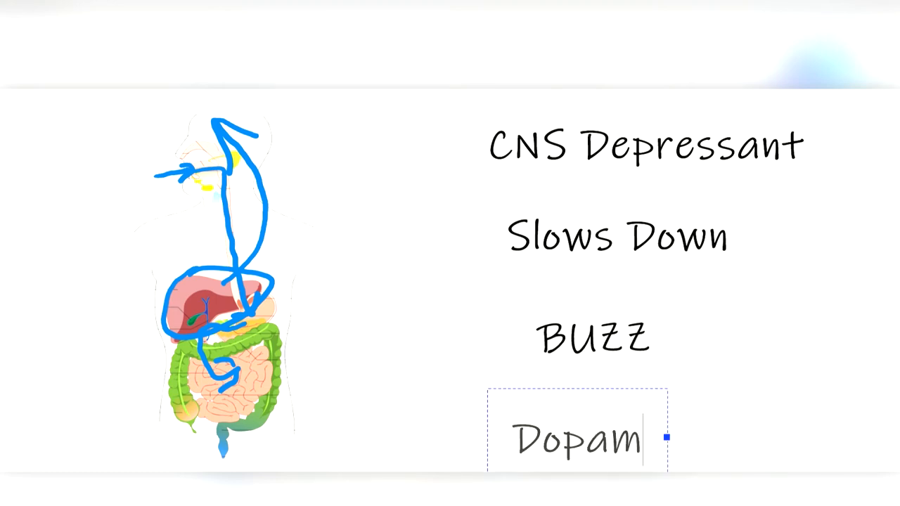
pyautogui.write('ine')
pyautogui.write('Glutamante')
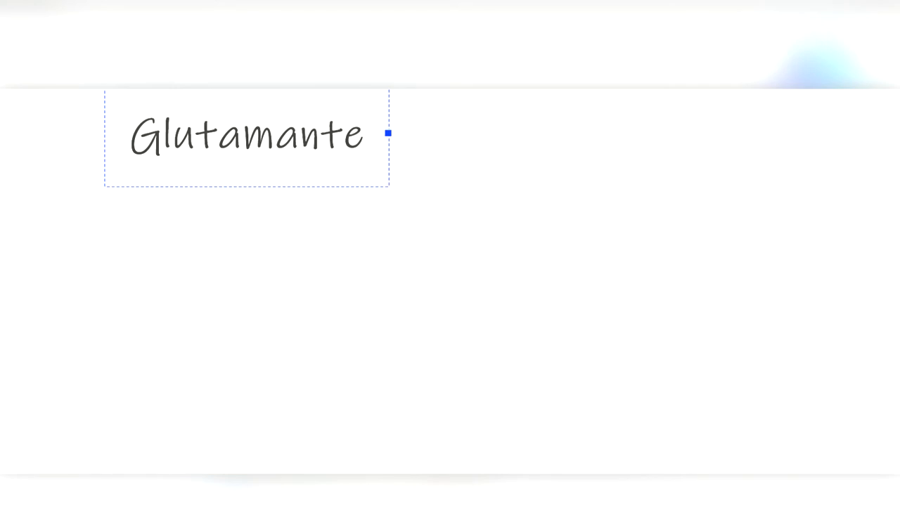
# Type '- Increases Activity' after Glutamante, then 'GABA- Decreases Activity' below.
pyautogui.write('- Increases')
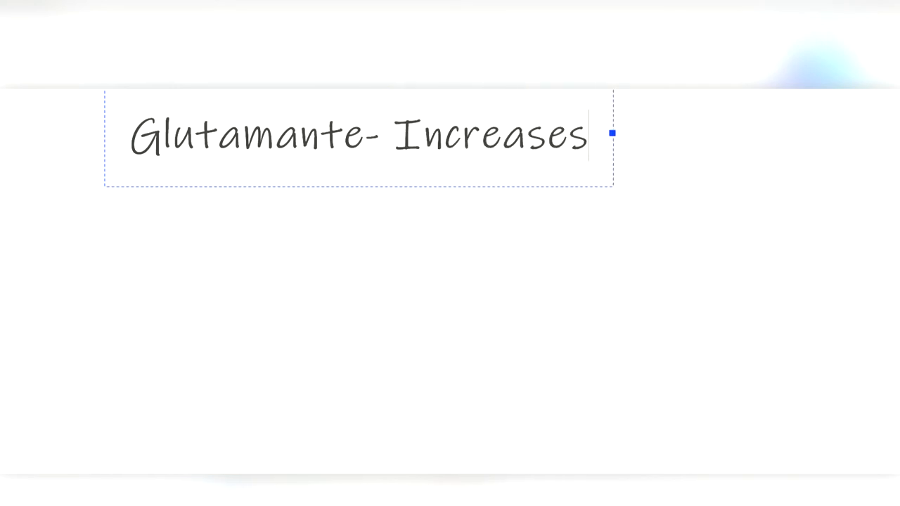
pyautogui.write('Activity')
pyautogui.write('Decreases')
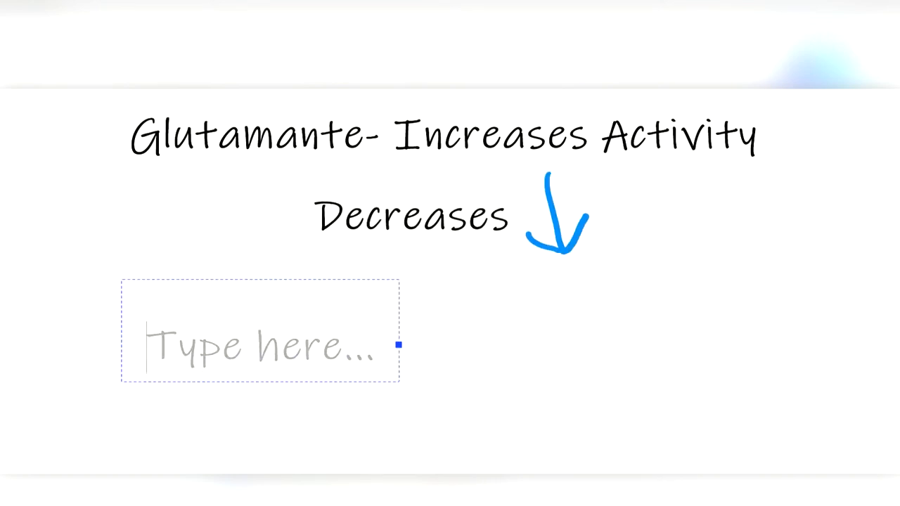
pyautogui.write('GABA- Decreases Activity')
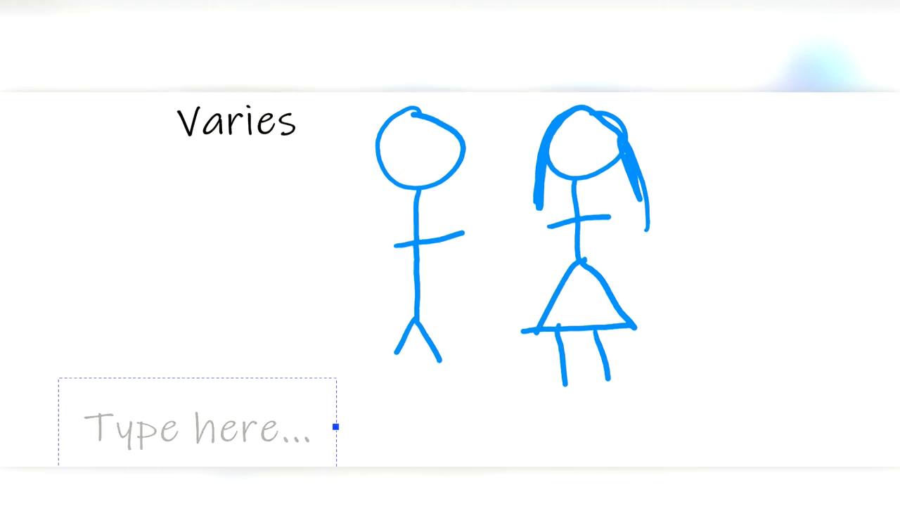
# Type 'DRINK' in a text box below the stick figures.
pyautogui.write('DRINK')
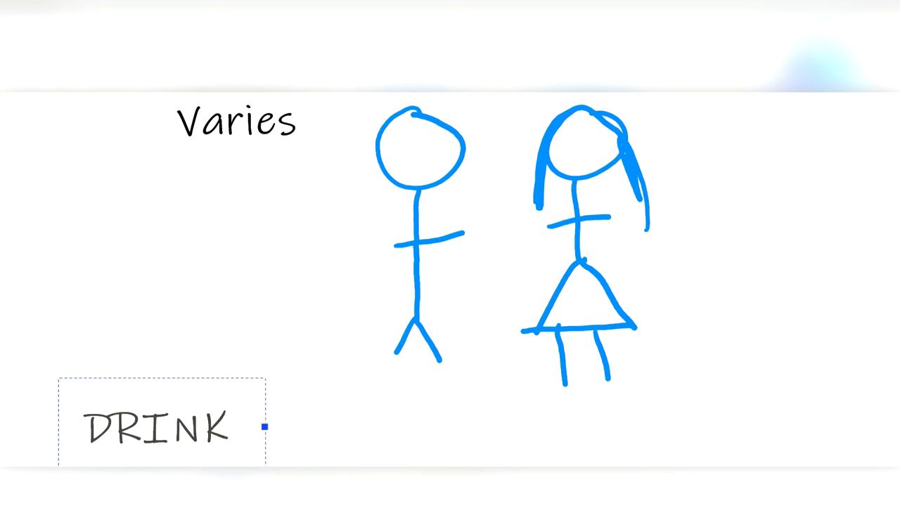